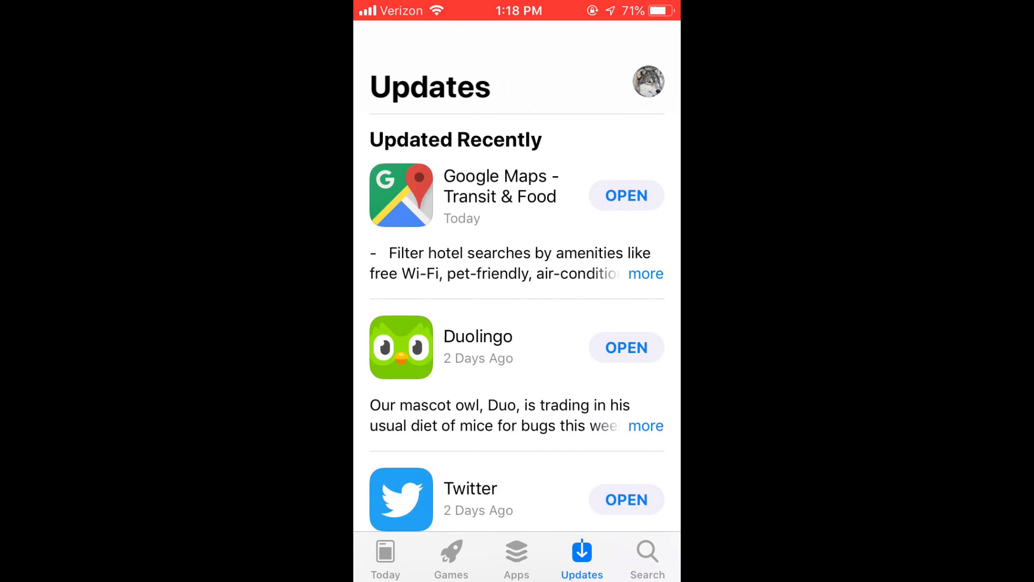
- Search the App Store for 'office 365' and download Microsoft Outlook from the results
left_click(646, 556)
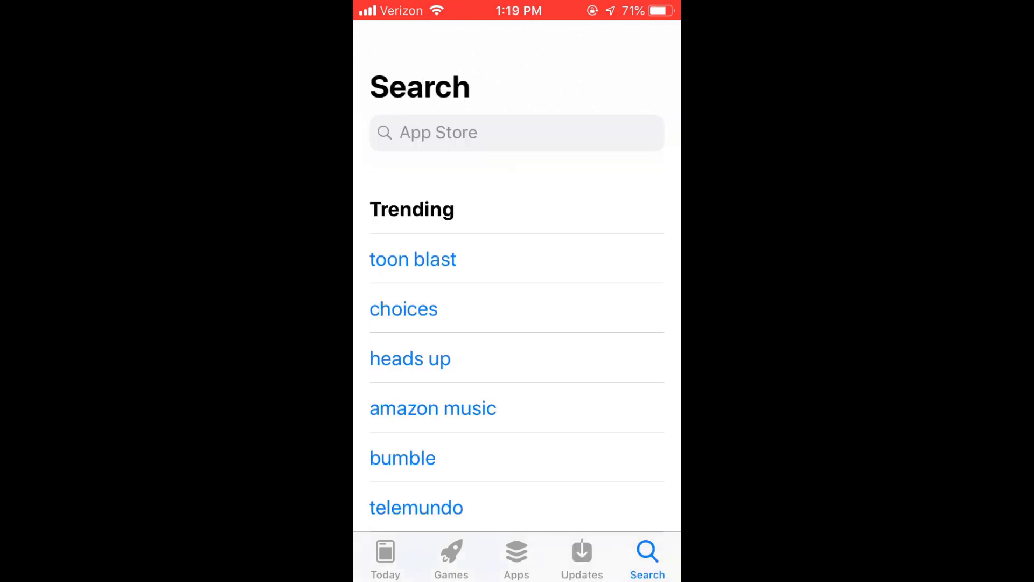
left_click(516, 133)
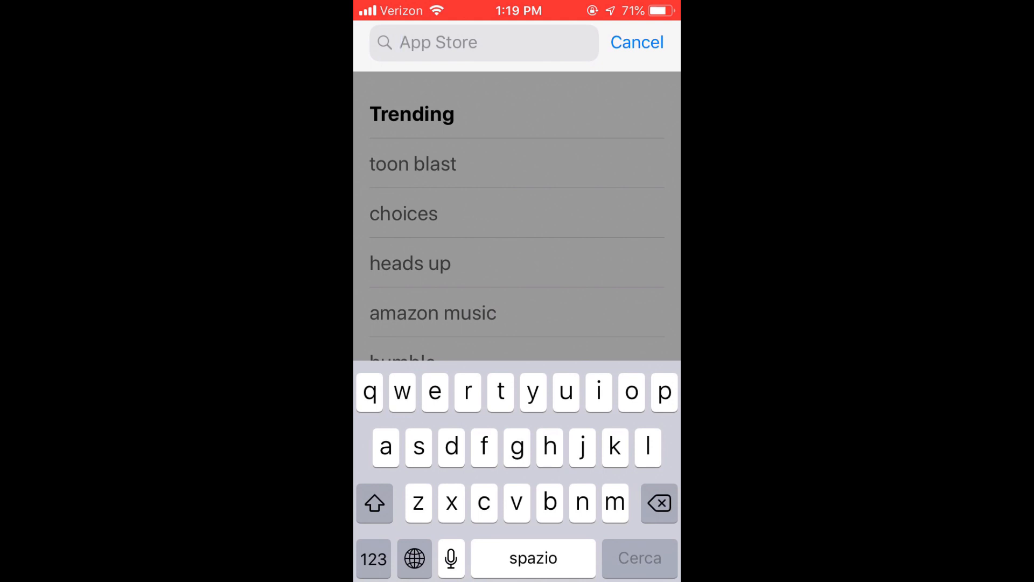
type("o")
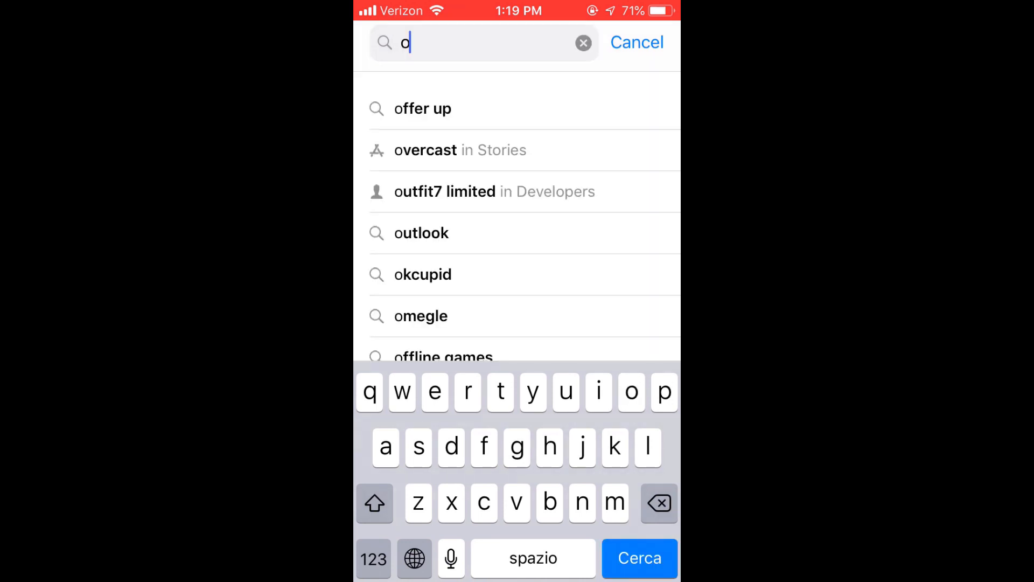
type("ffice")
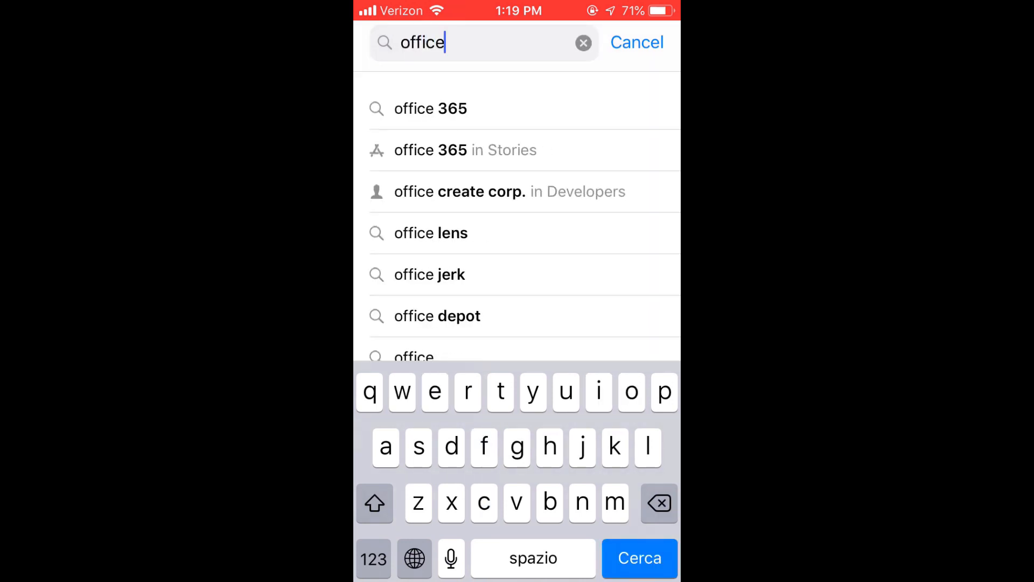
left_click(431, 109)
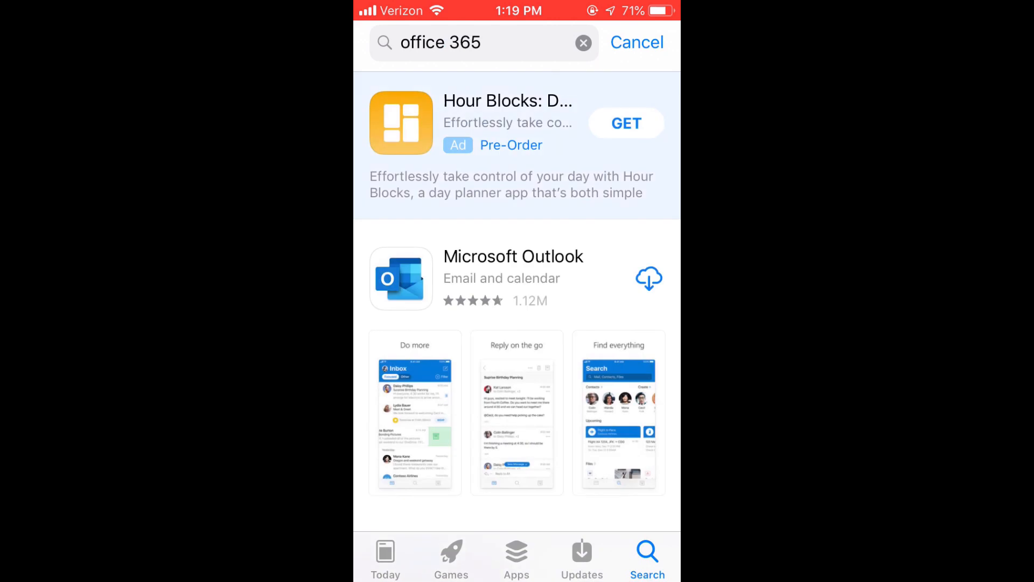
left_click(649, 278)
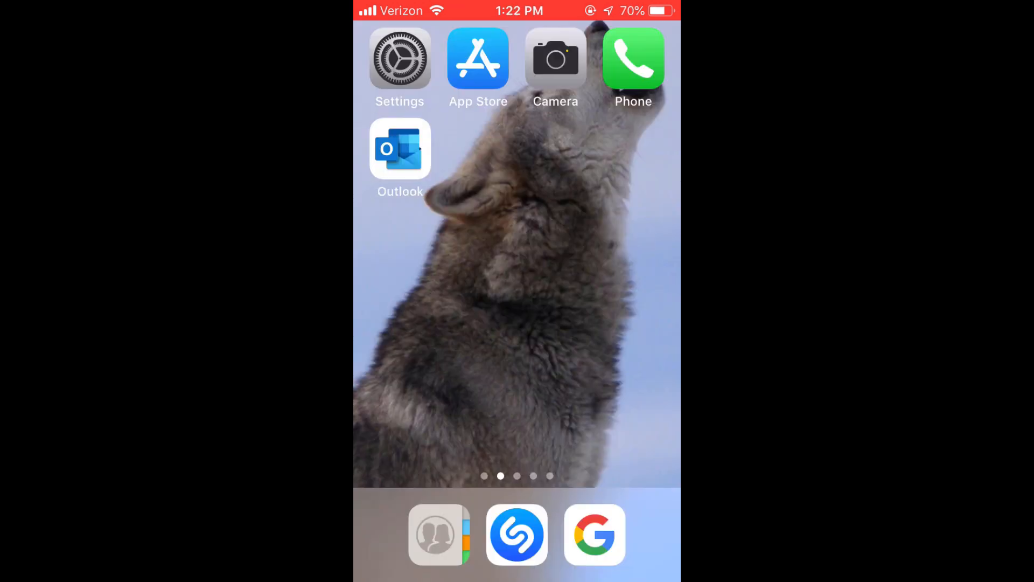
- Launch Outlook and submit the udc.edu email address to reach the university sign-in page
left_click(400, 148)
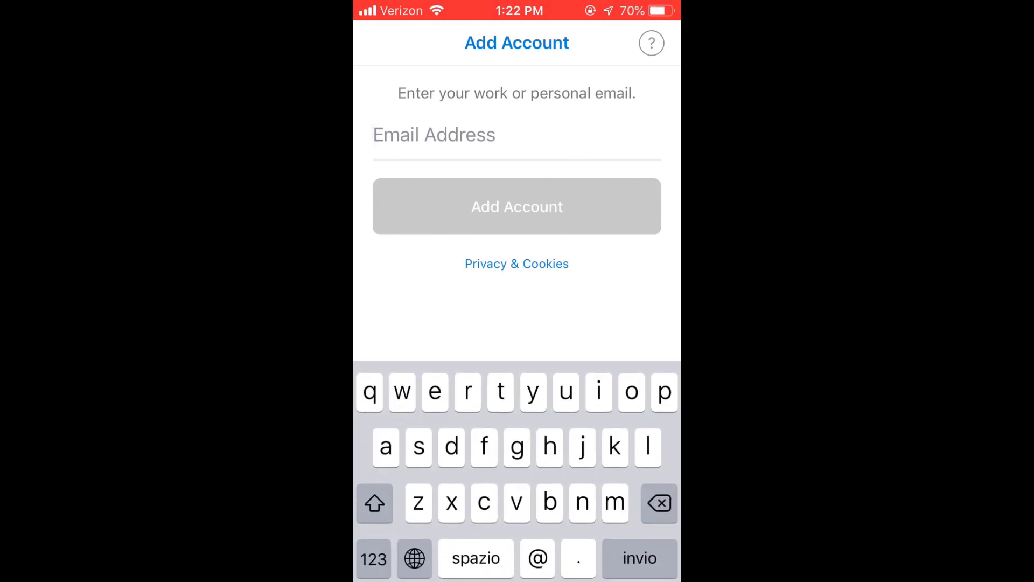
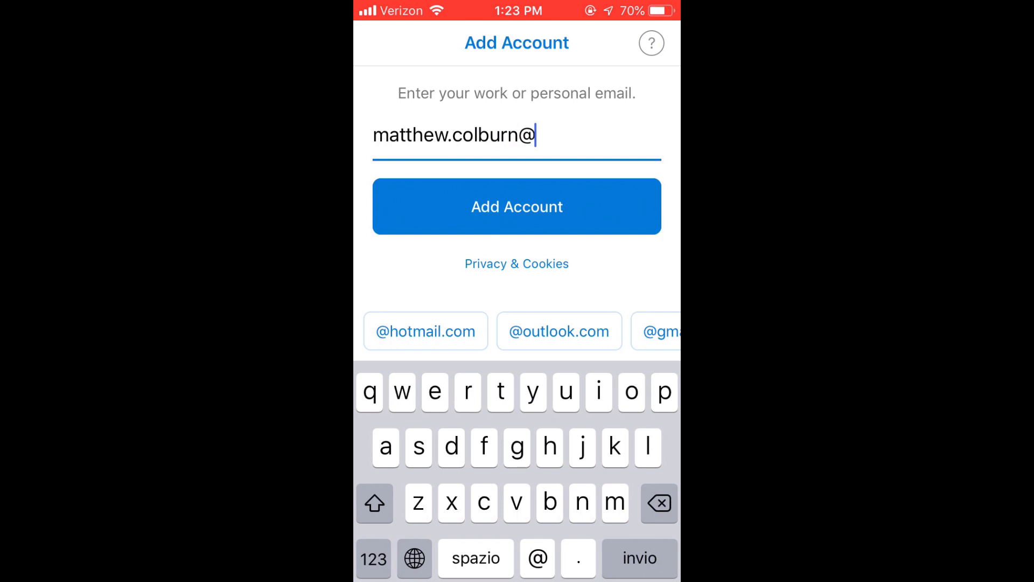
left_click(565, 393)
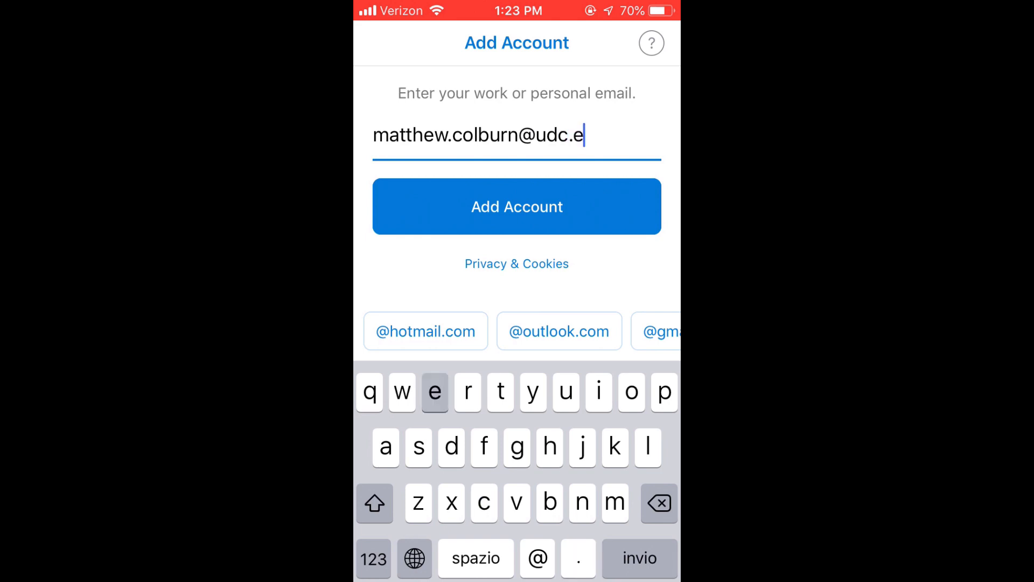
type("du")
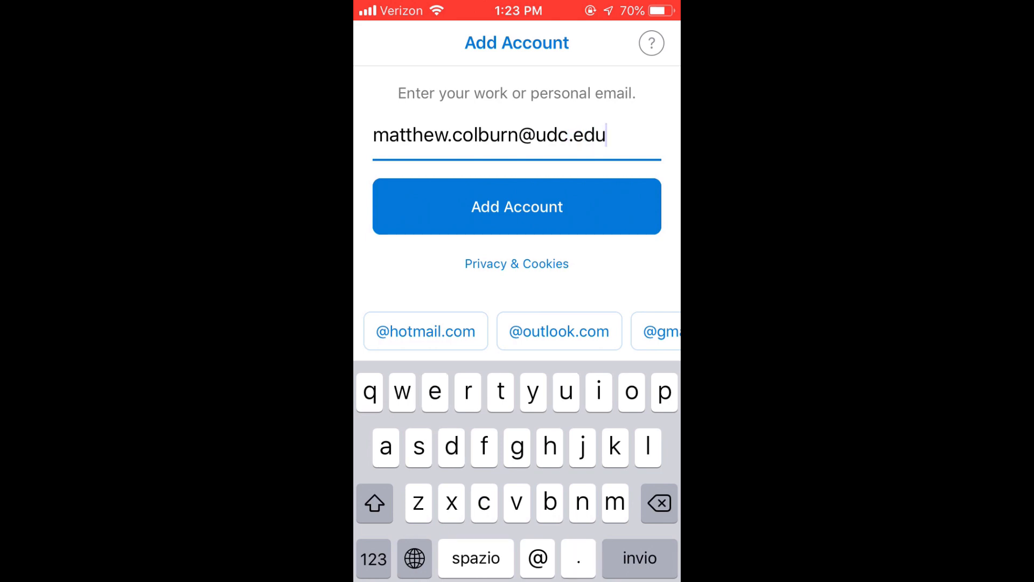
left_click(516, 205)
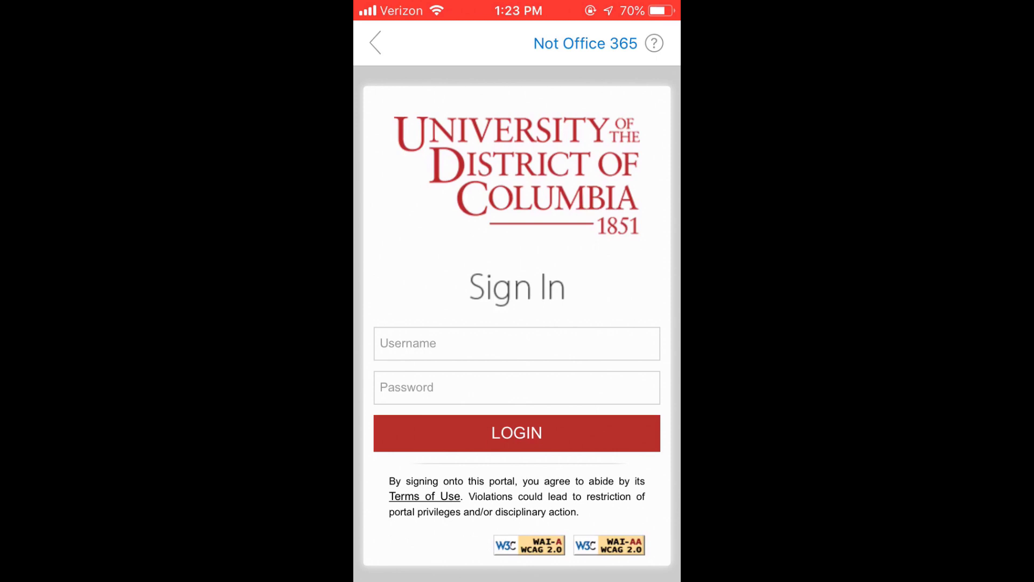
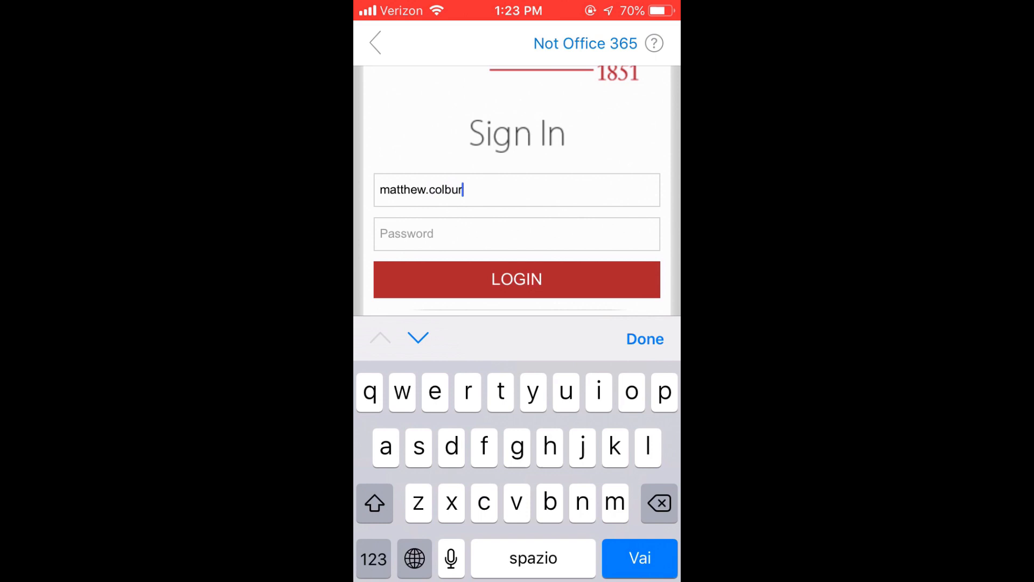
- Enter the UDC username and password and log in to add the university account
left_click(516, 280)
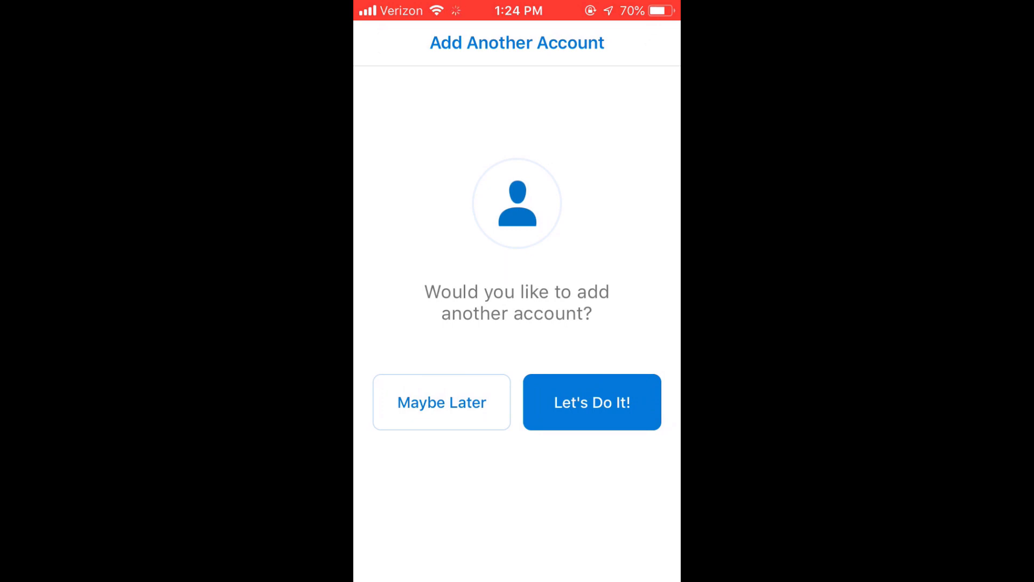
- Agree to add another account and submit the montgomerycollege.edu email address
left_click(591, 401)
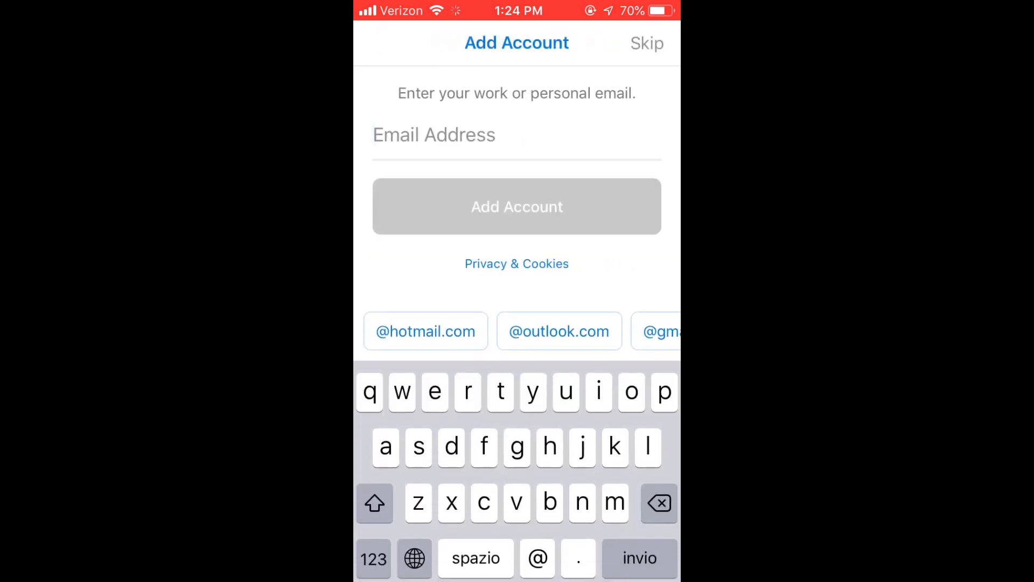
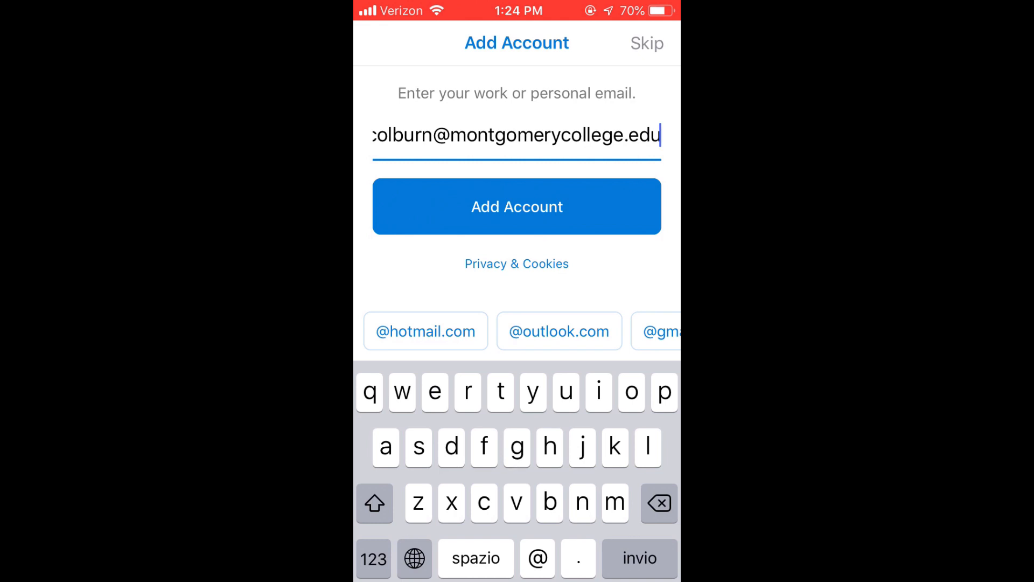
left_click(516, 207)
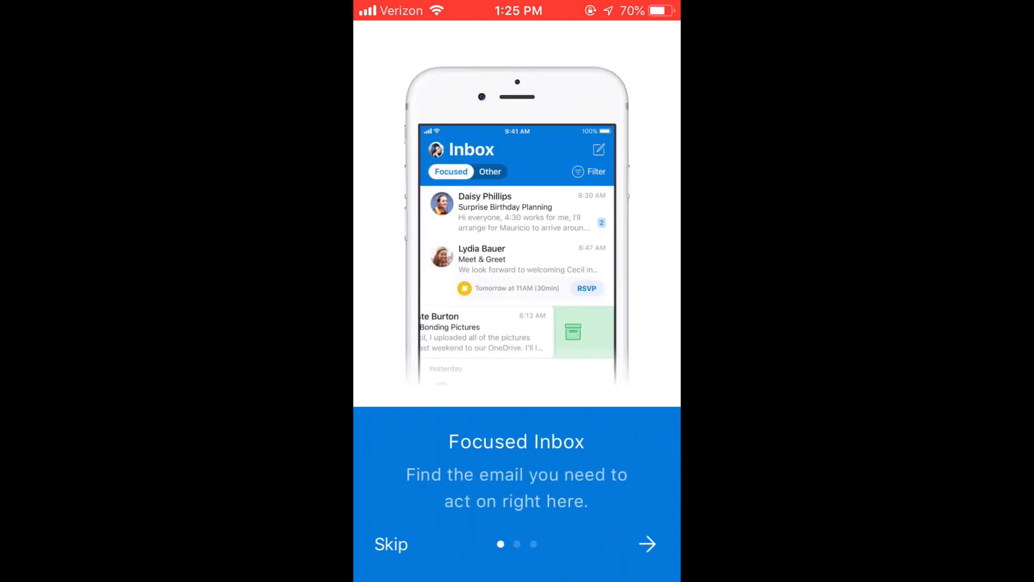
- Skip the intro tour and switch Focused Inbox on in Settings
left_click(645, 543)
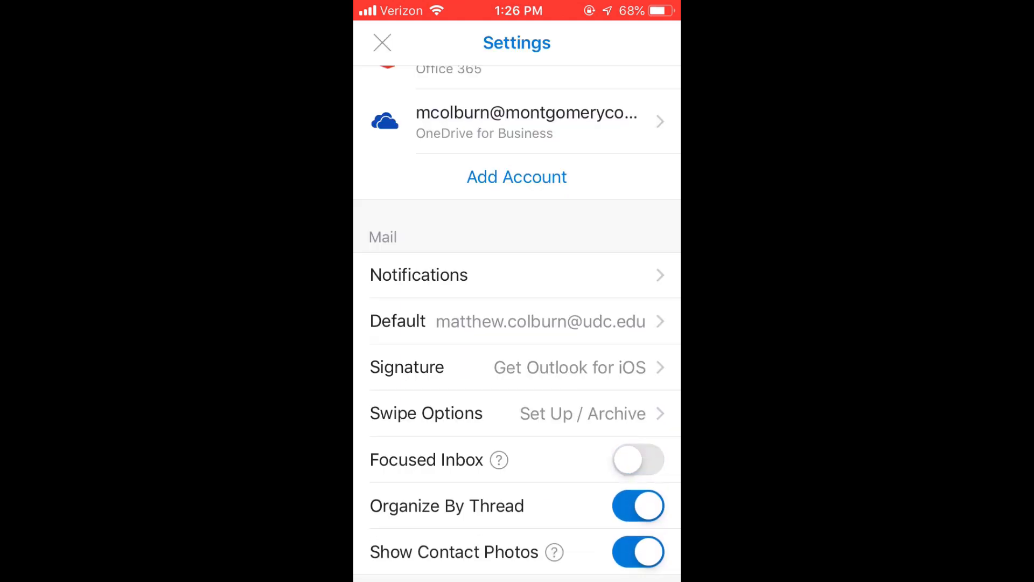
left_click(637, 461)
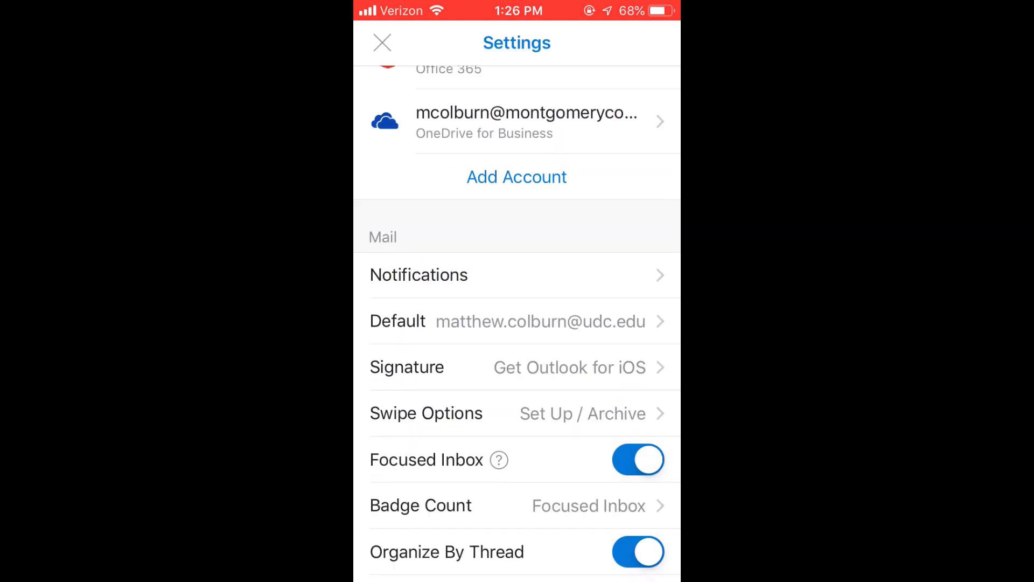